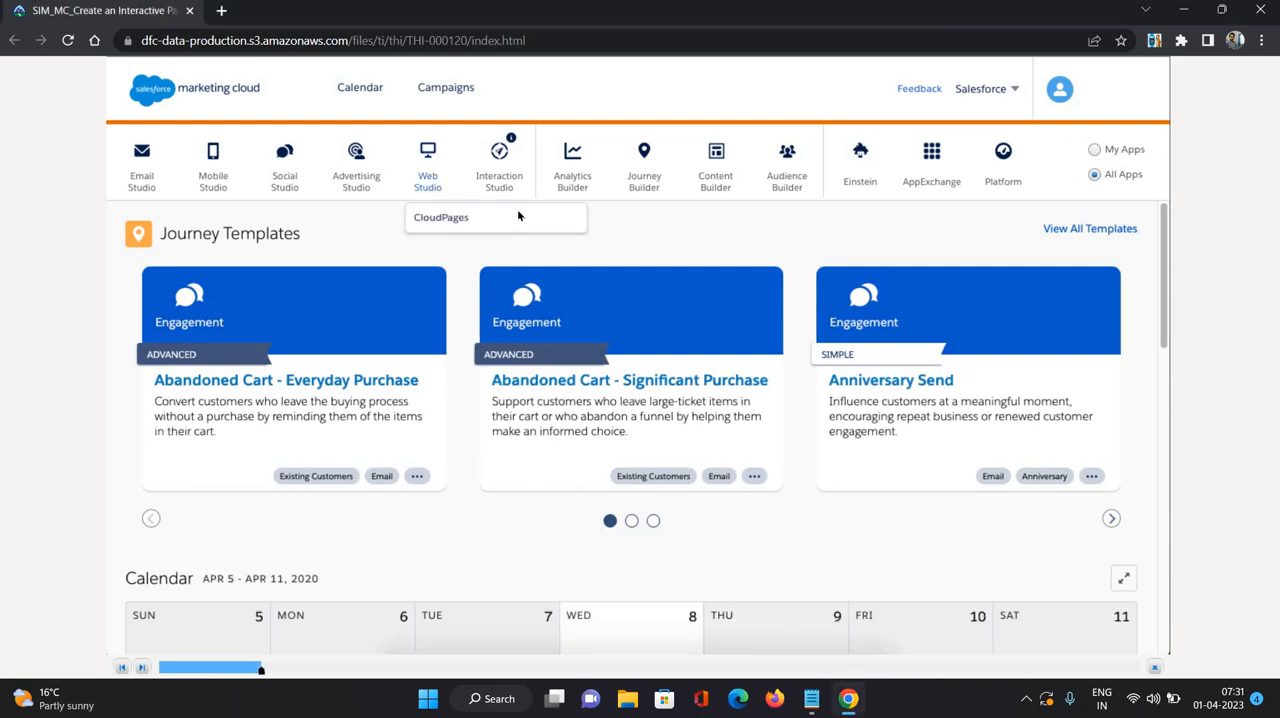
Step: Go to CloudPages and open the Trailhead Simulation collection
click(440, 217)
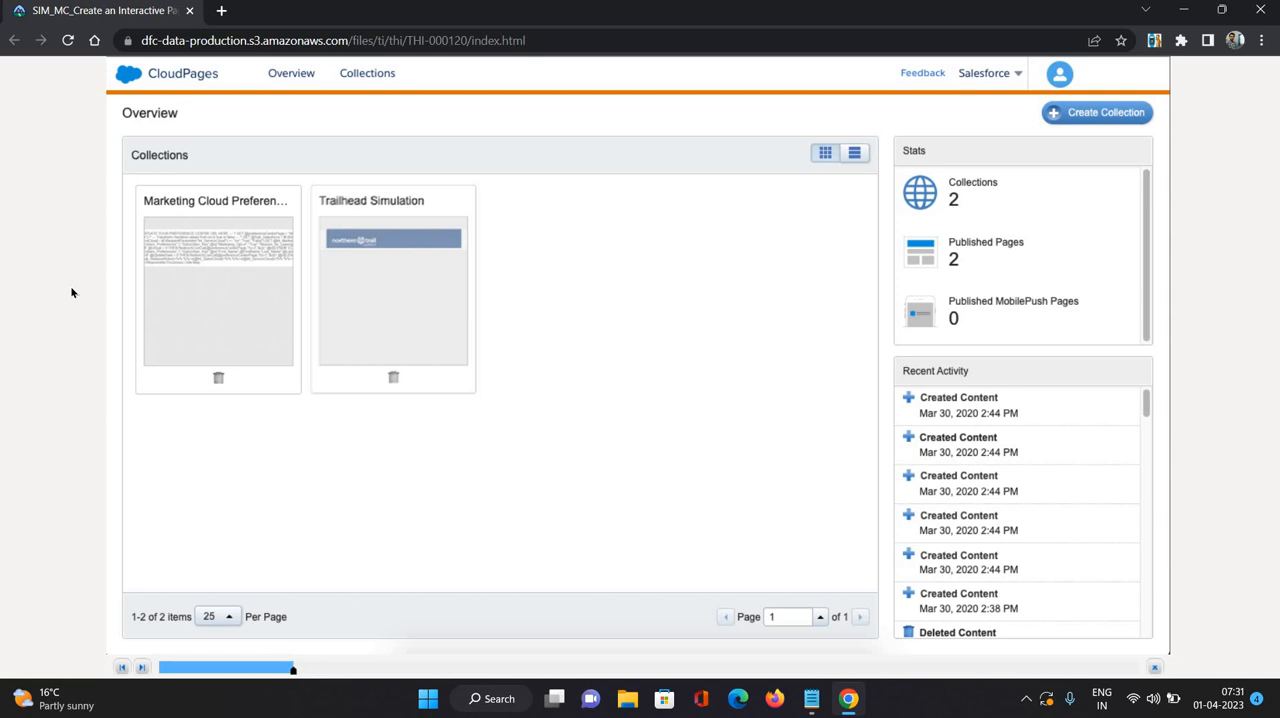
mouse_move(434, 354)
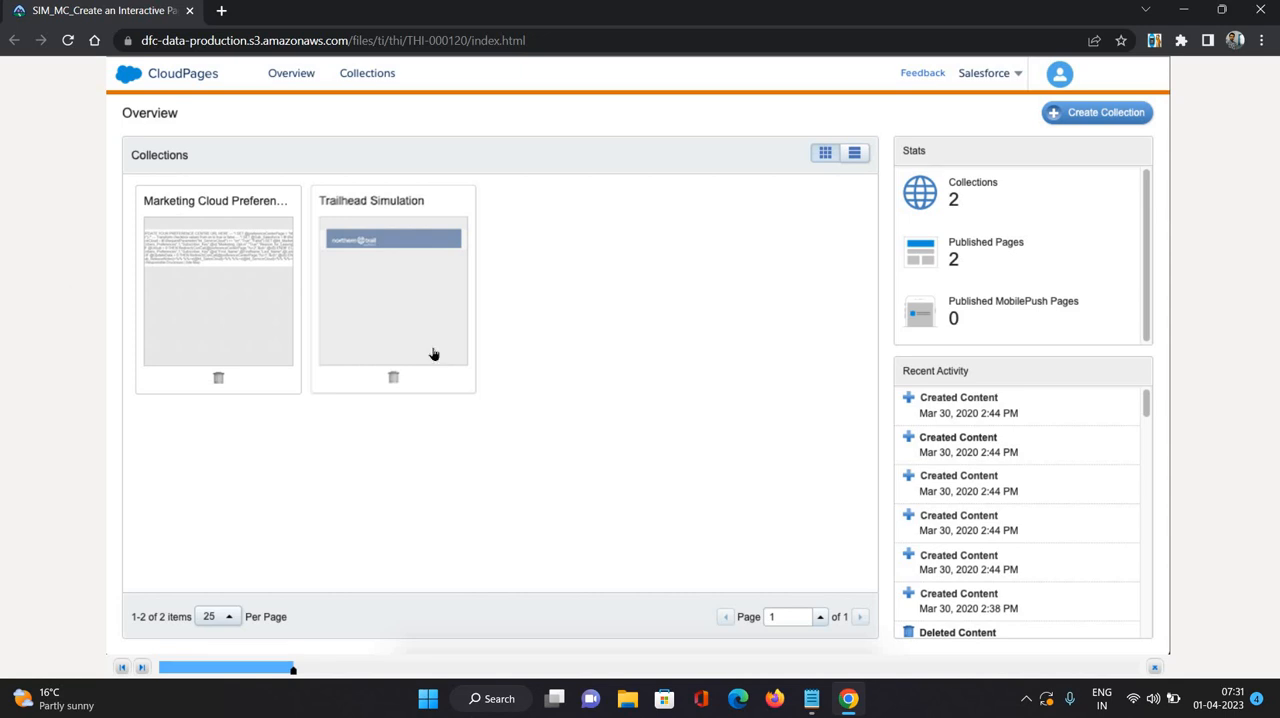
mouse_move(660, 354)
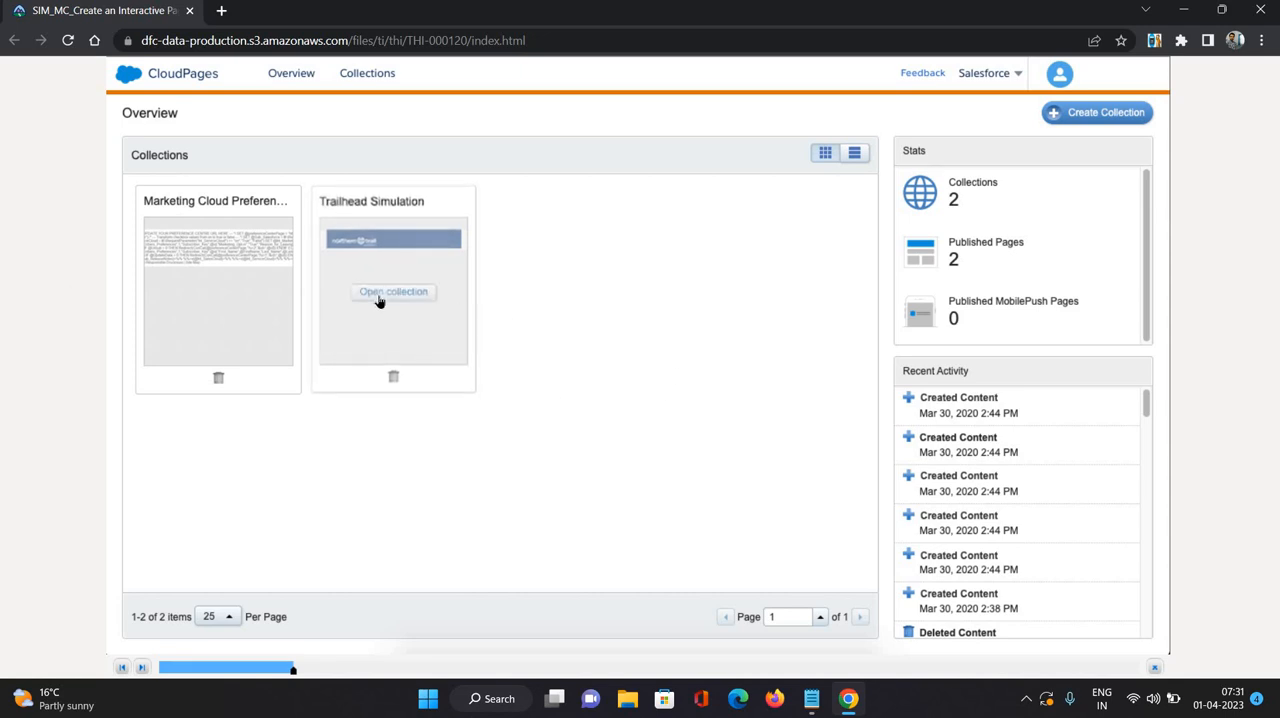
click(393, 291)
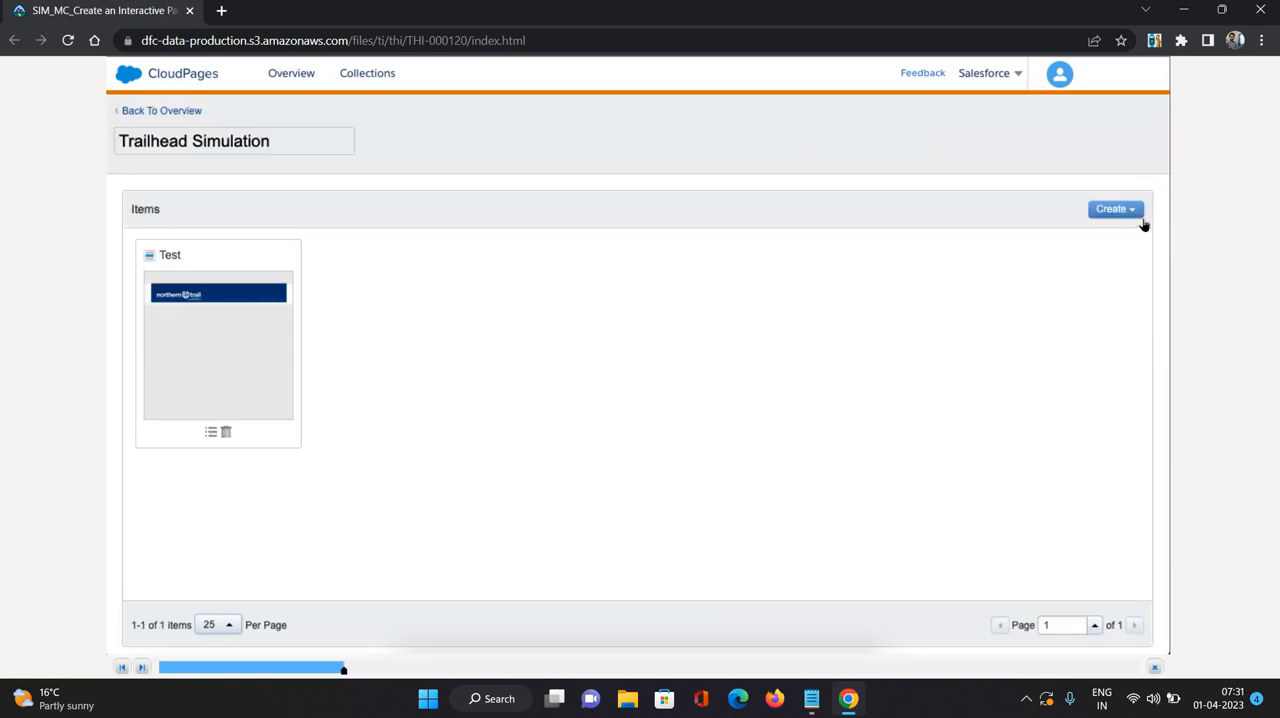
Step: Create an interactive email page named 'Camping Preferences'
click(1113, 208)
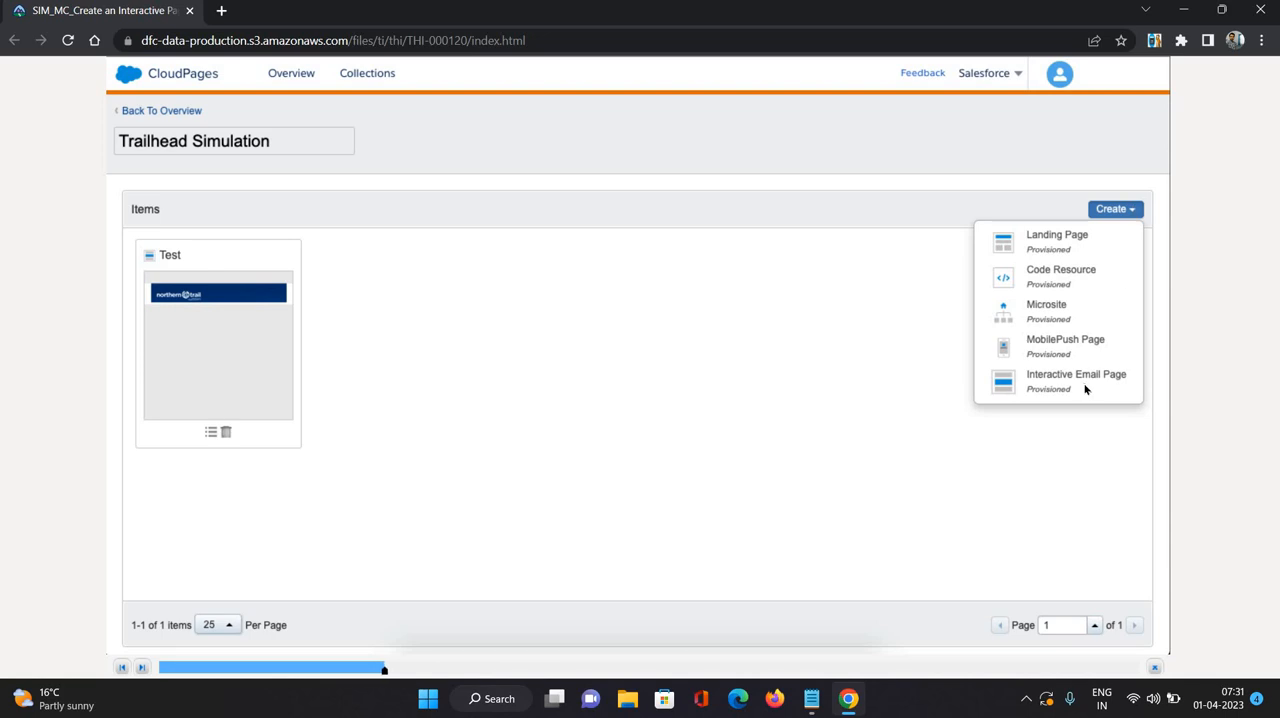
click(1076, 374)
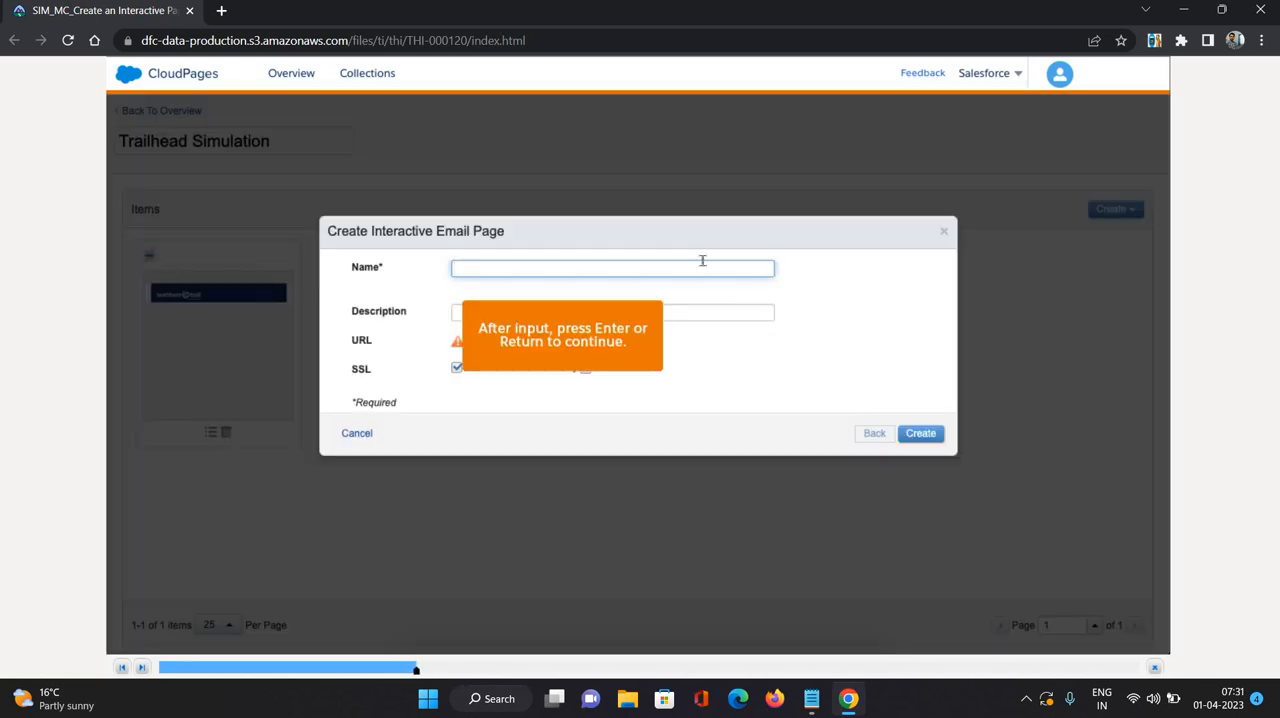
text(Camping)
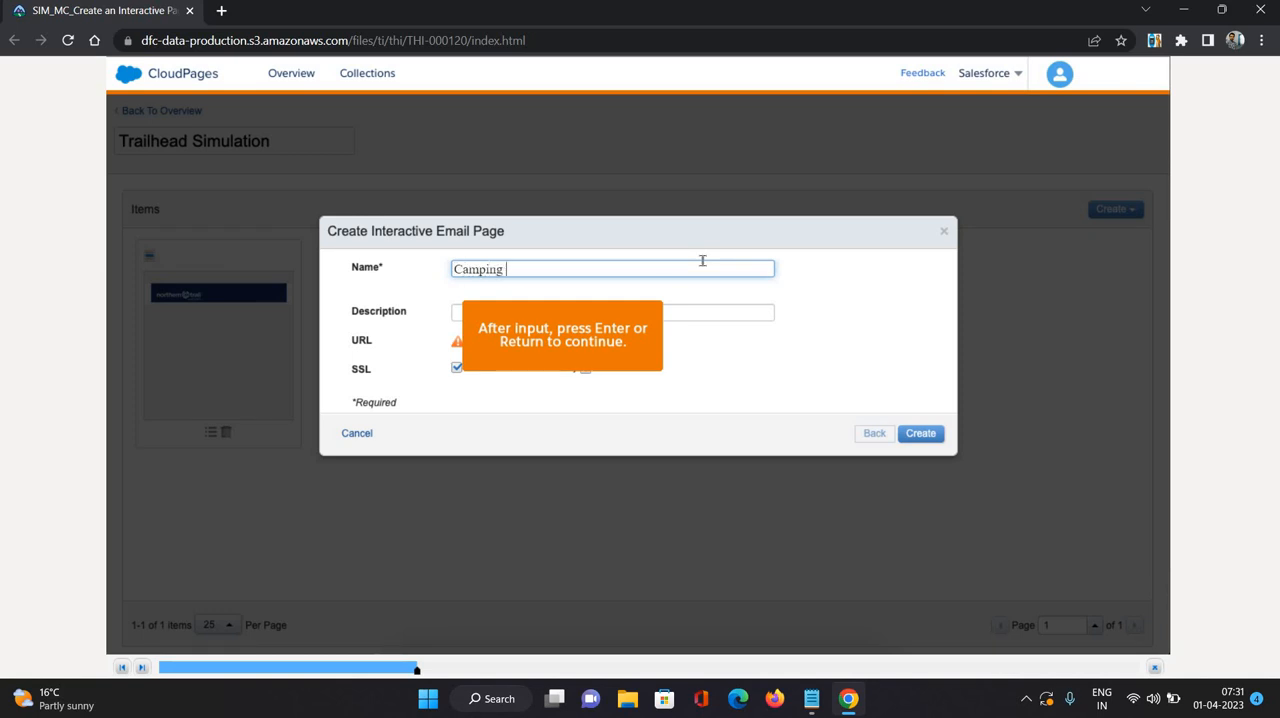
text(Pref)
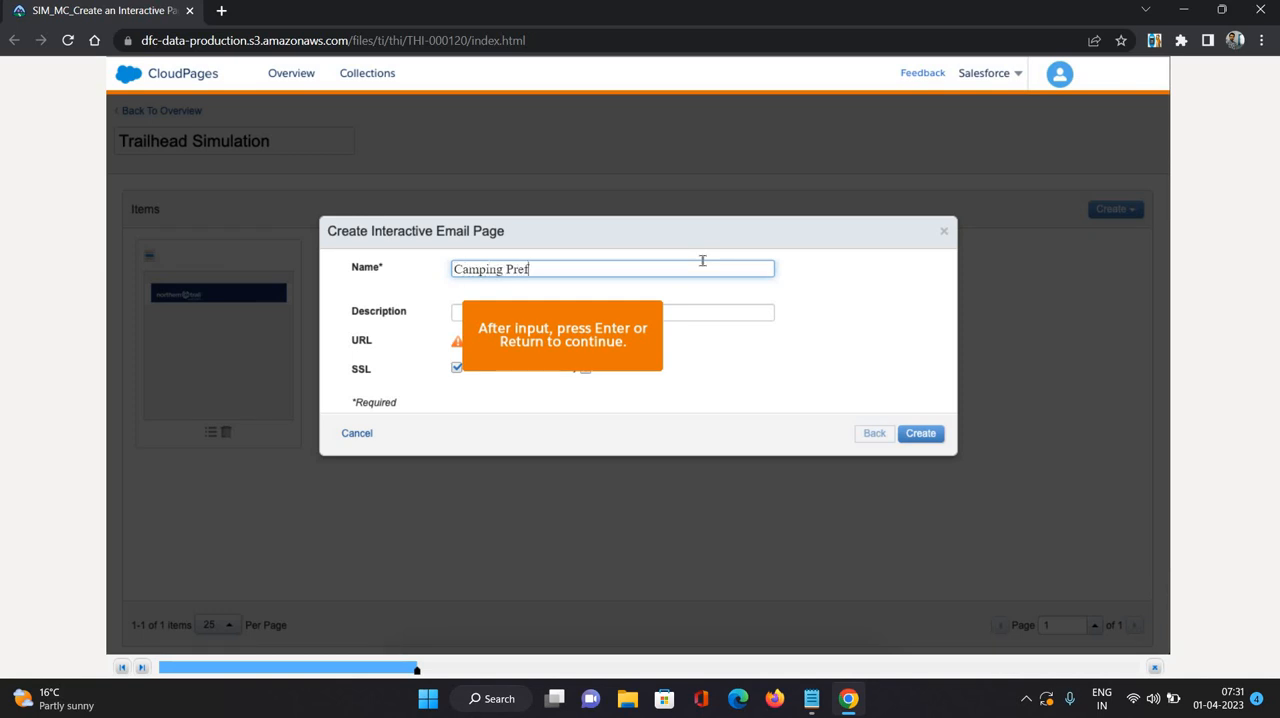
text(erences)
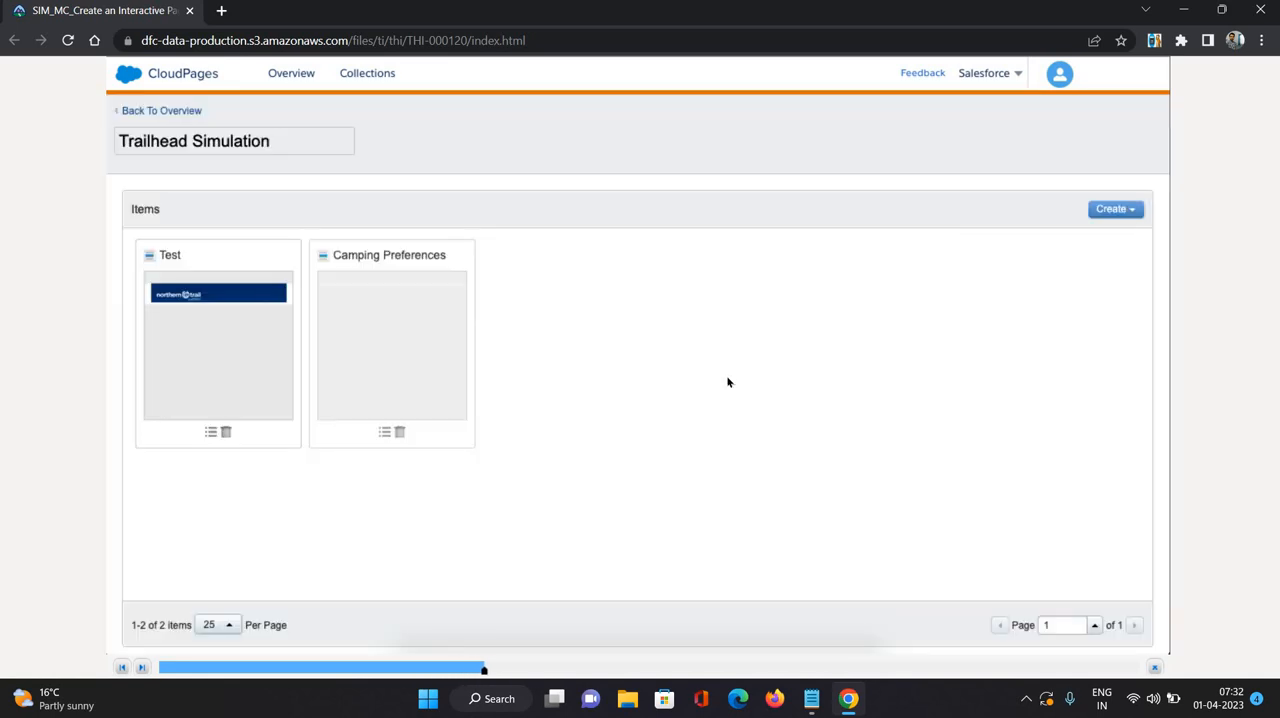
mouse_move(391, 346)
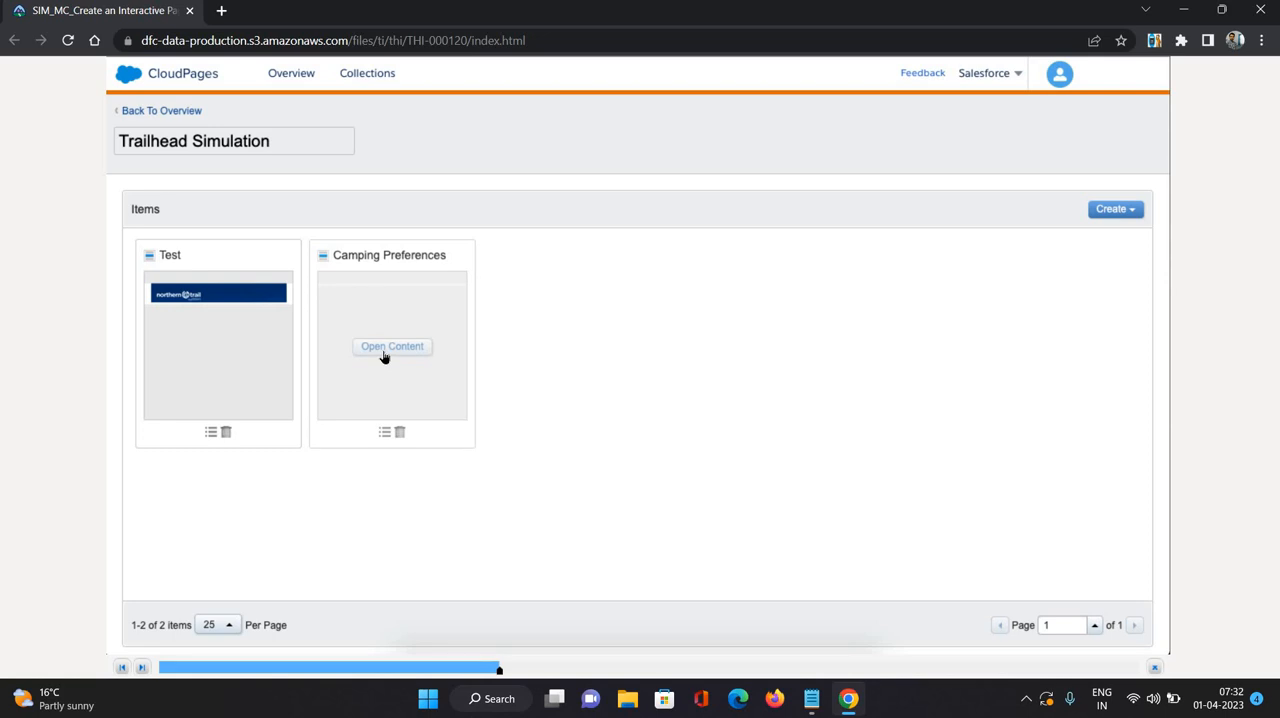
Step: Open Camping Preferences, select the Email Form block, and list its confirmation content types
click(392, 346)
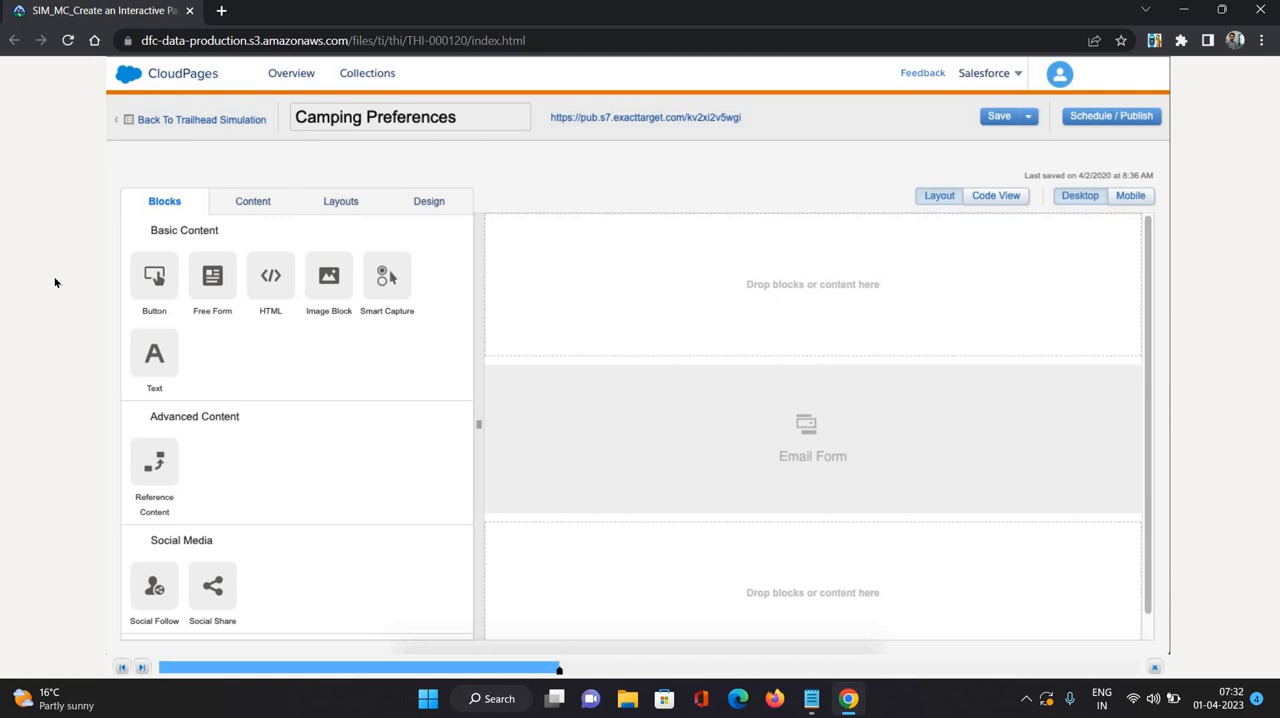
click(812, 440)
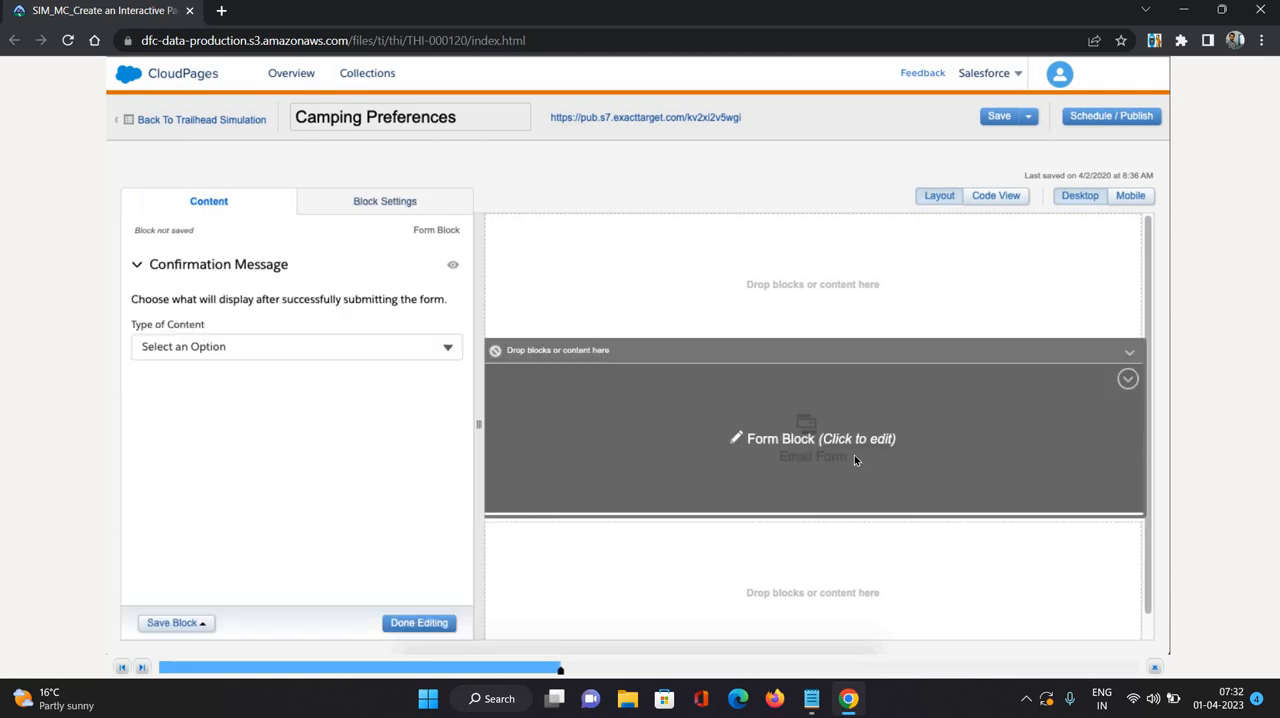
mouse_move(256, 270)
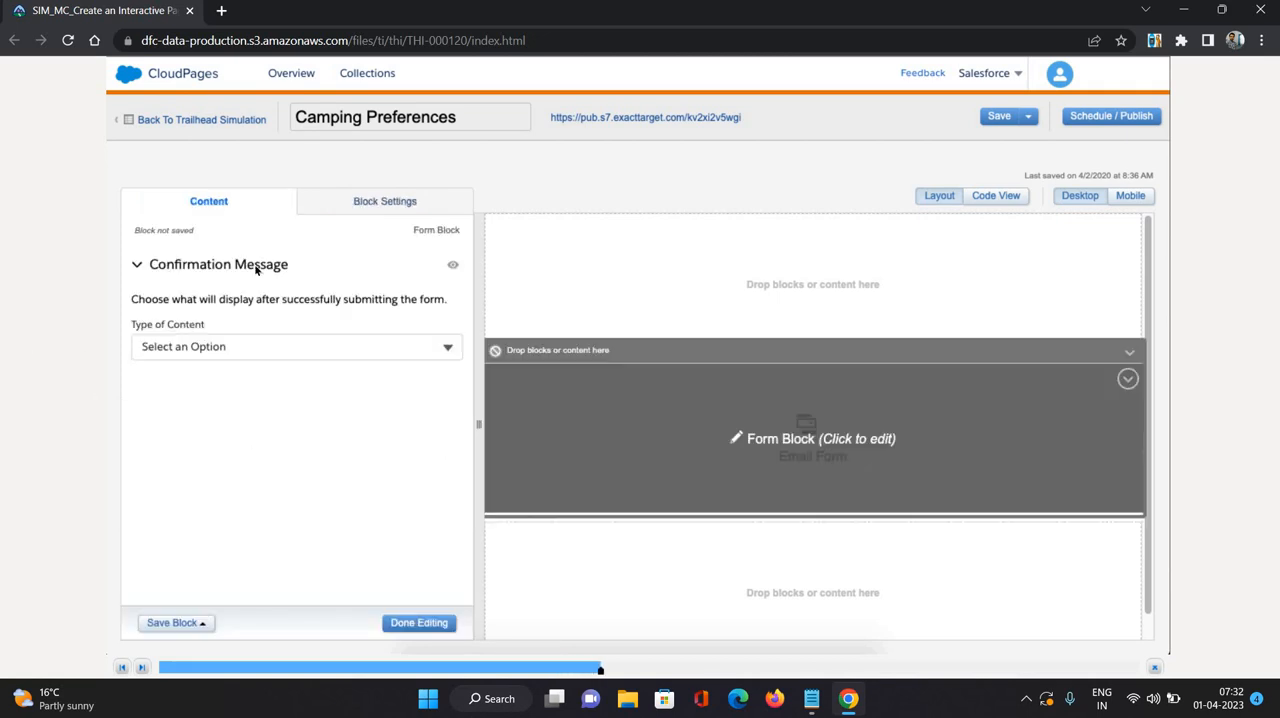
mouse_move(273, 436)
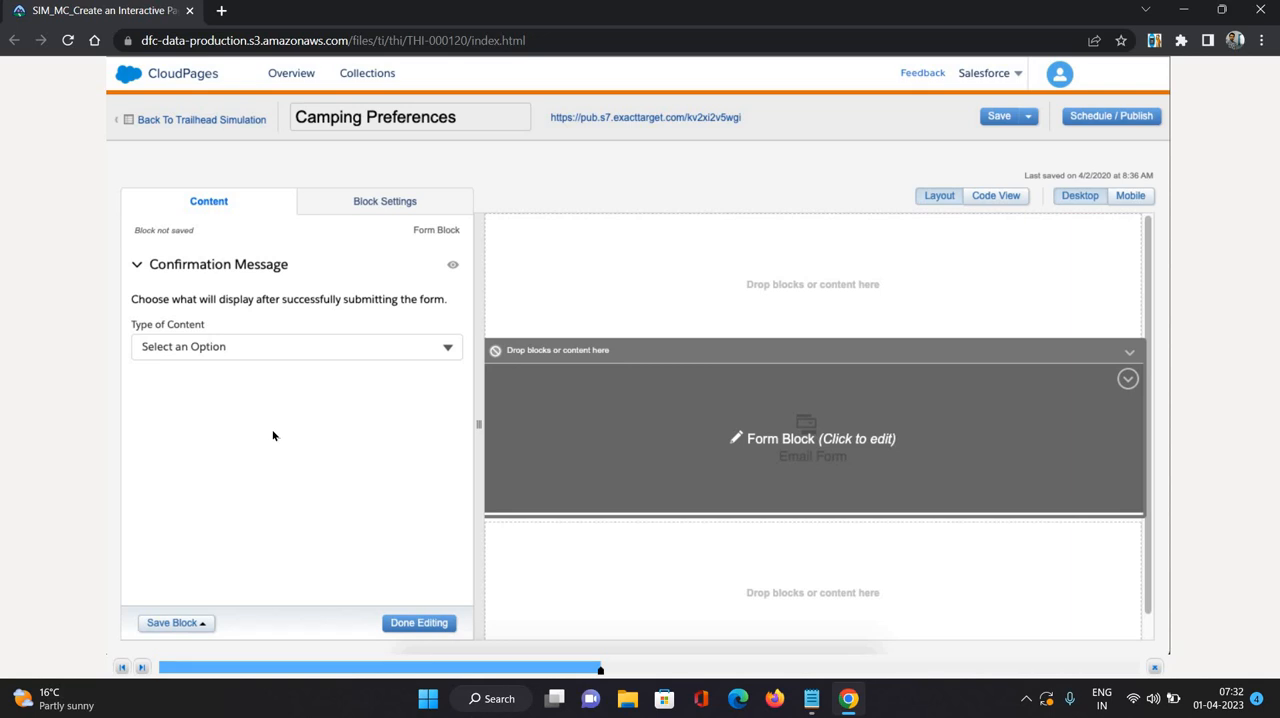
mouse_move(321, 360)
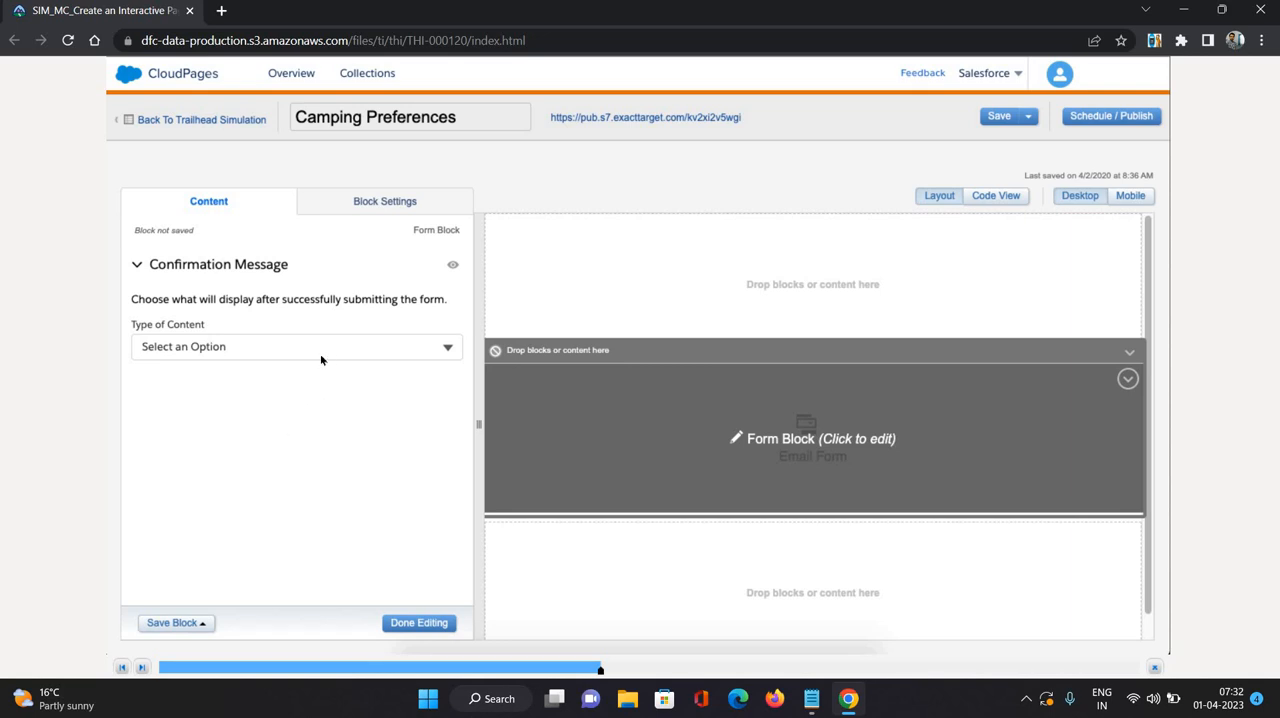
click(296, 346)
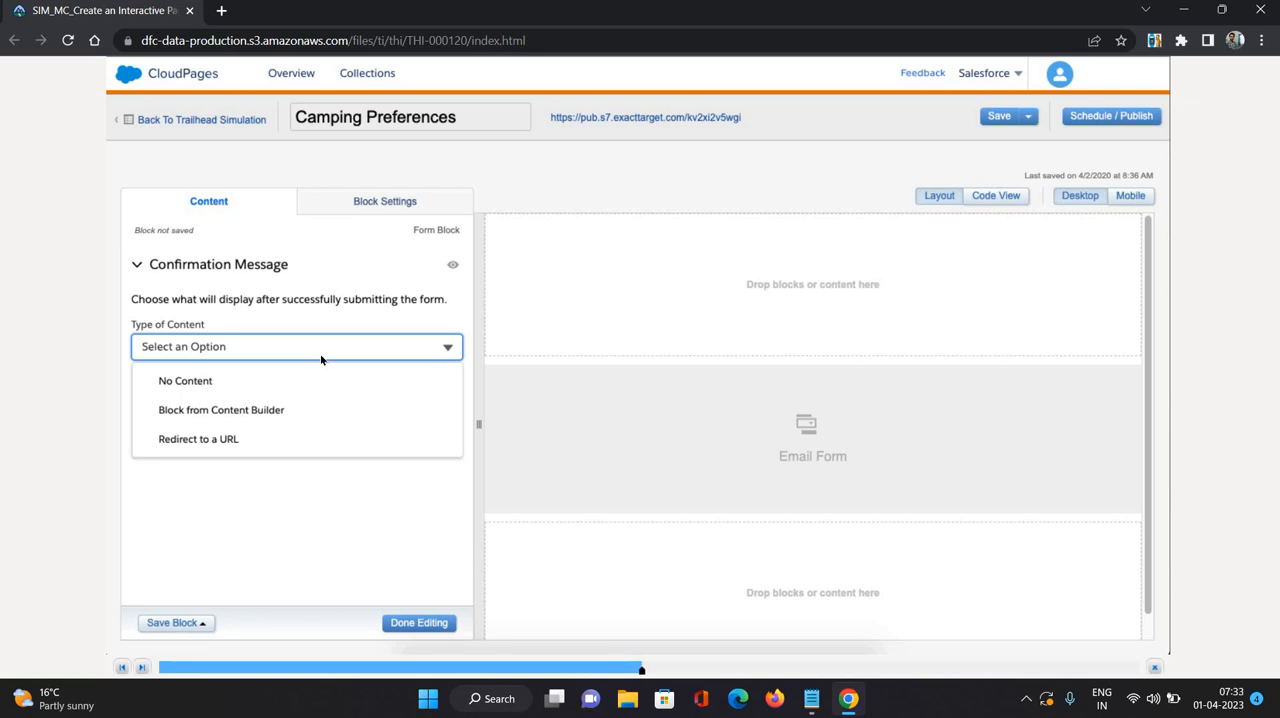
mouse_move(251, 407)
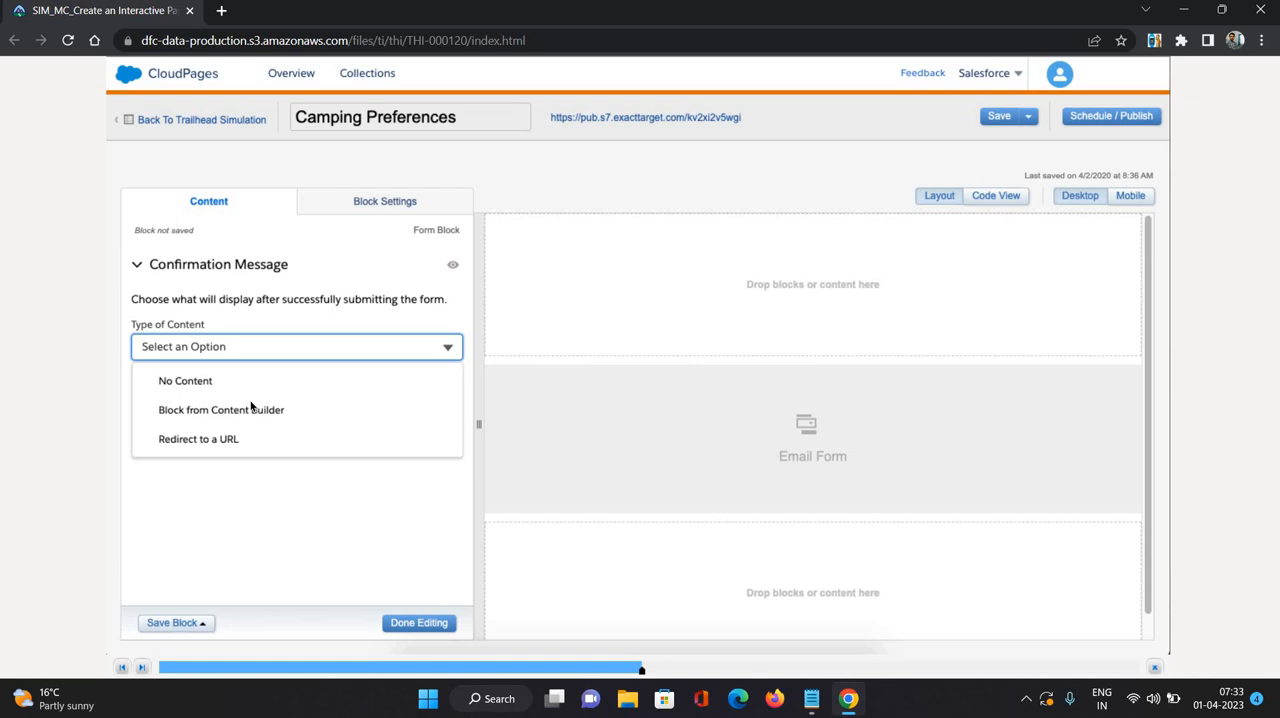
Step: Set the form's confirmation to the NTOConfirmation Content Builder block and finish editing
click(221, 409)
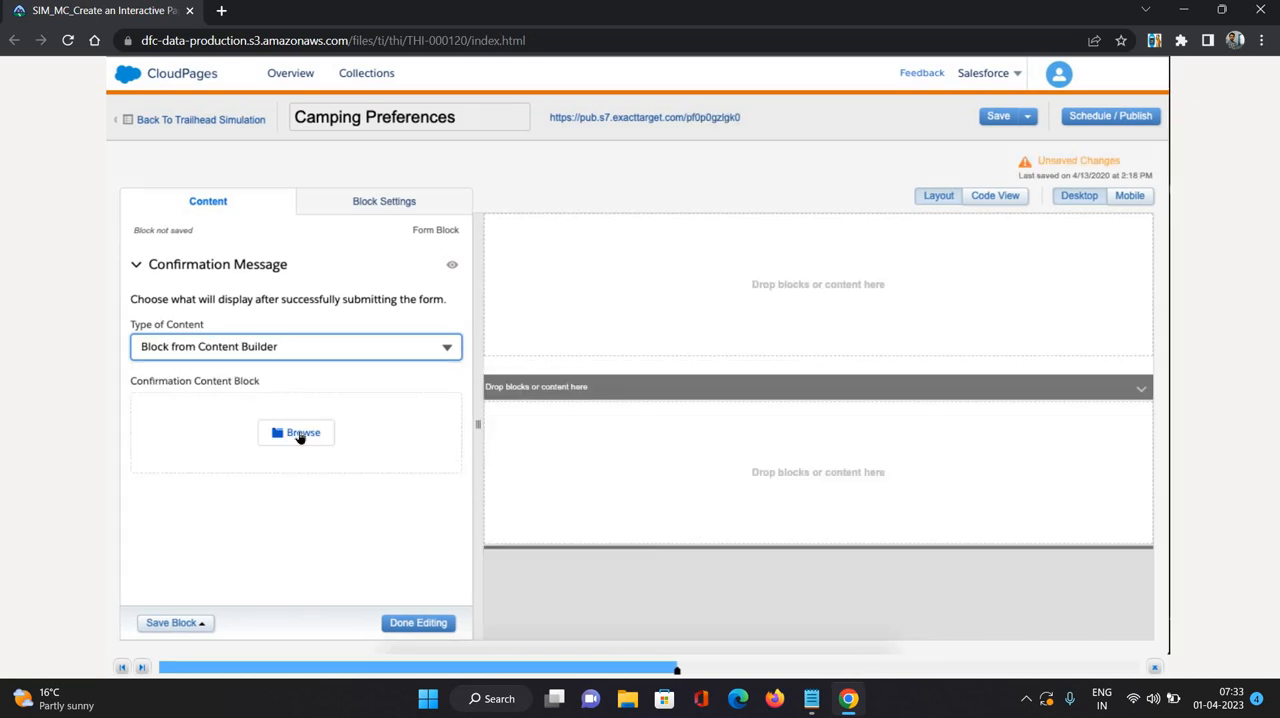
click(296, 432)
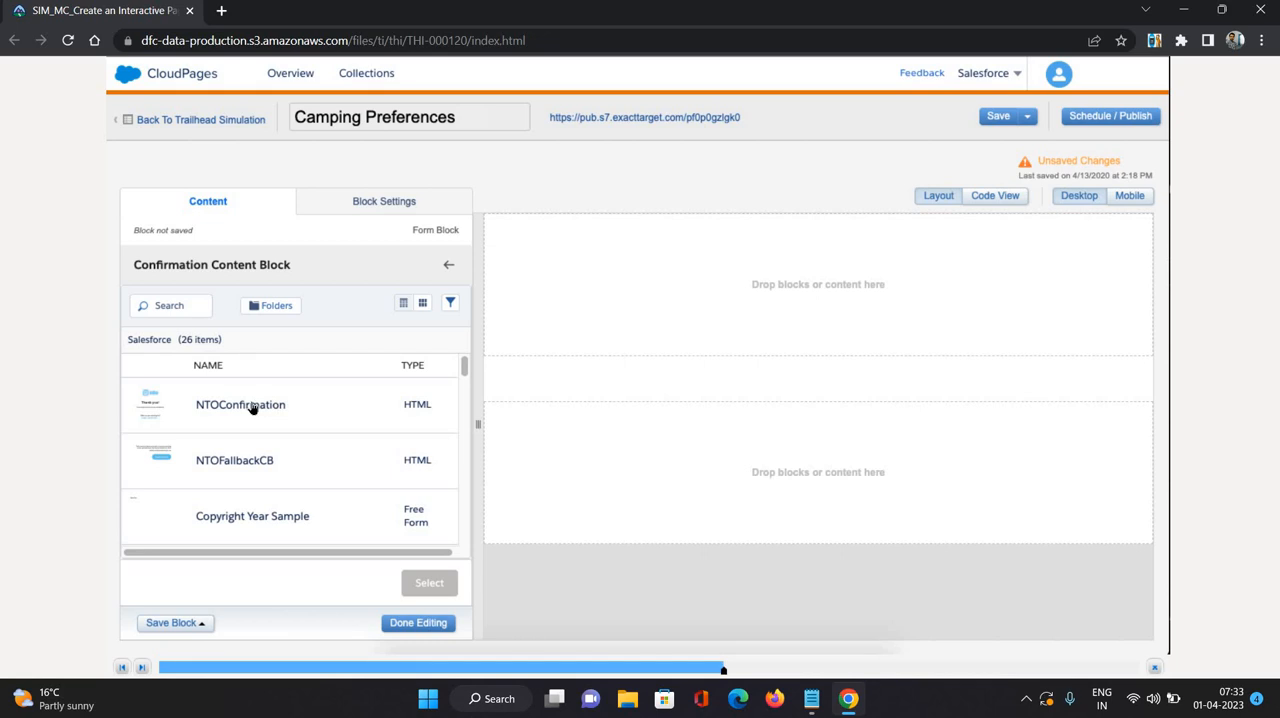
click(240, 404)
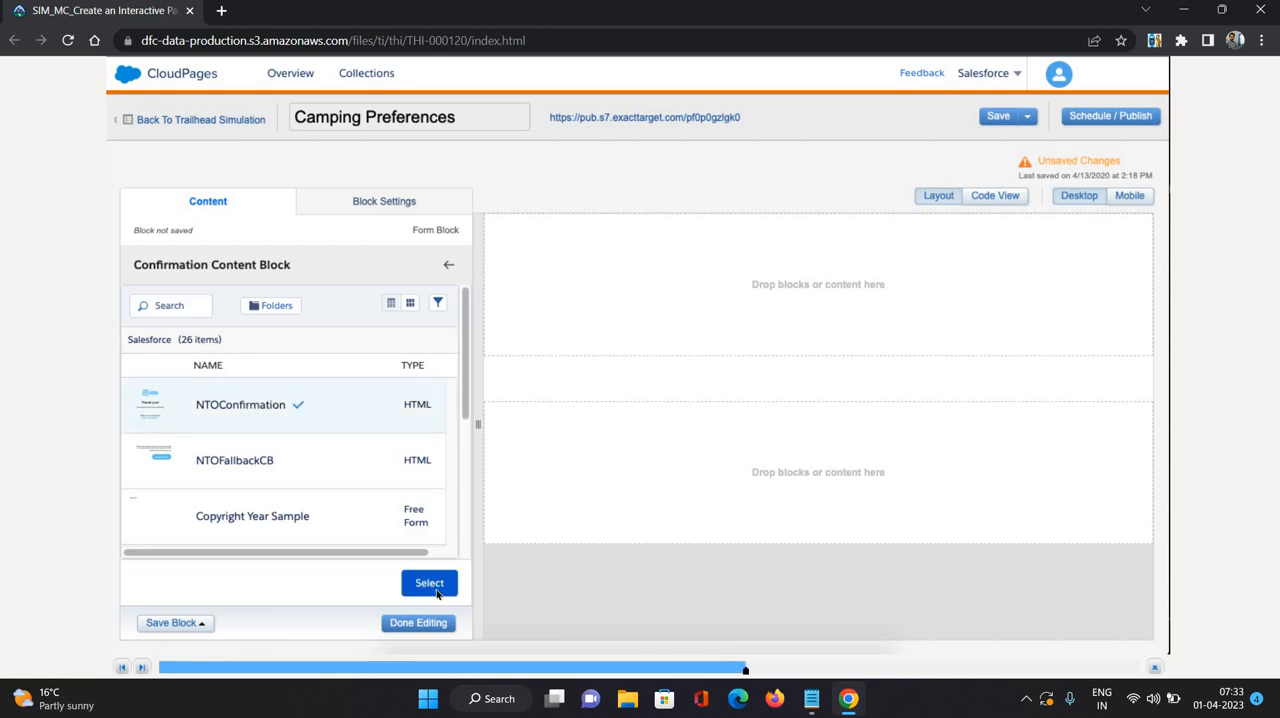
click(429, 582)
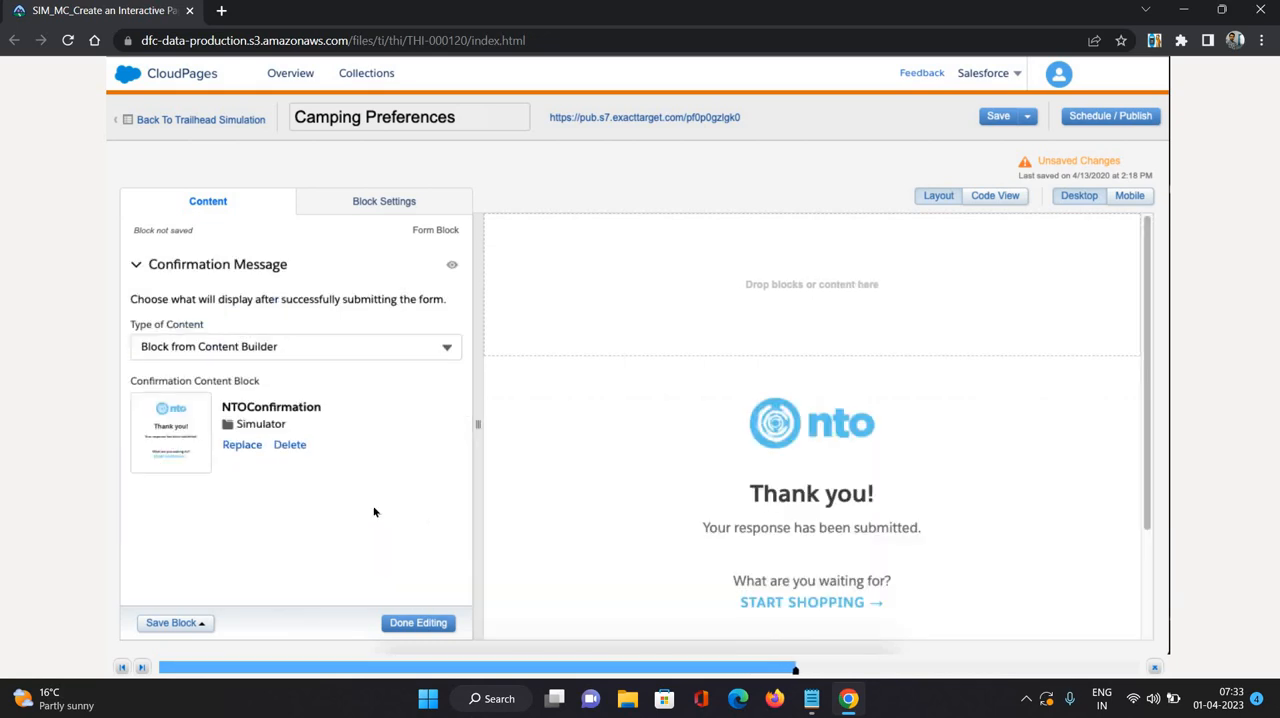
mouse_move(1055, 507)
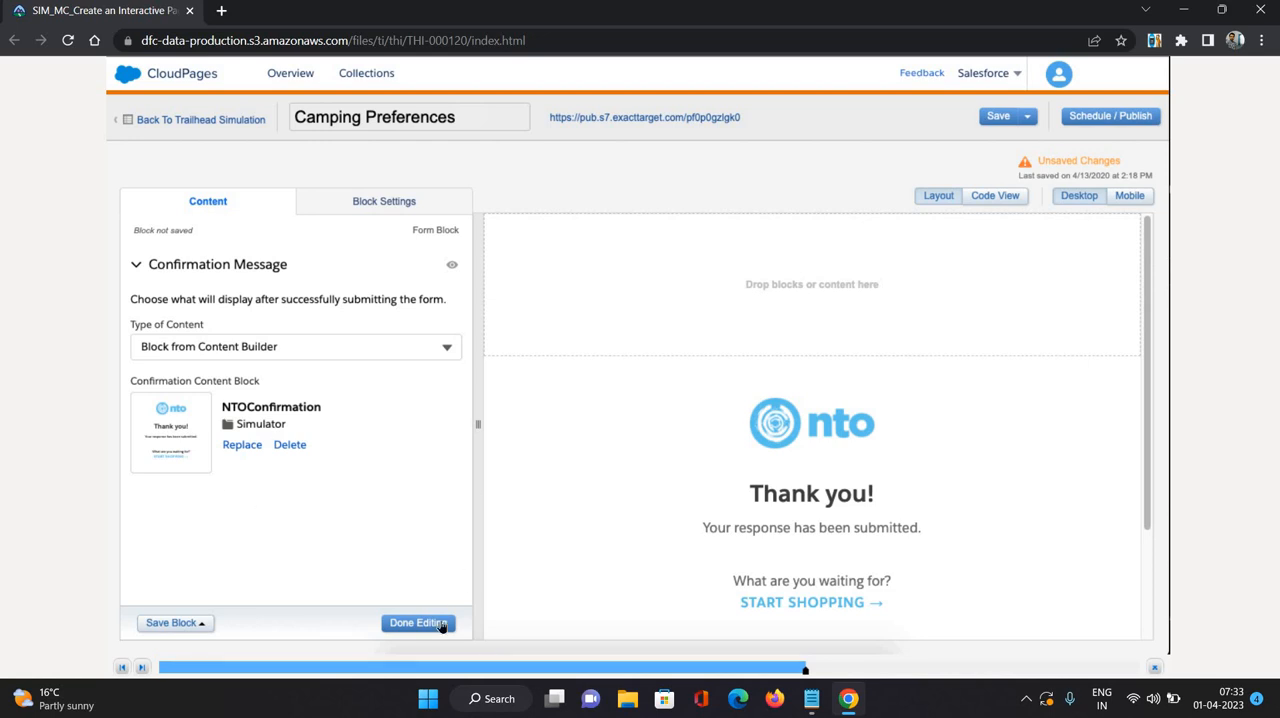
click(417, 622)
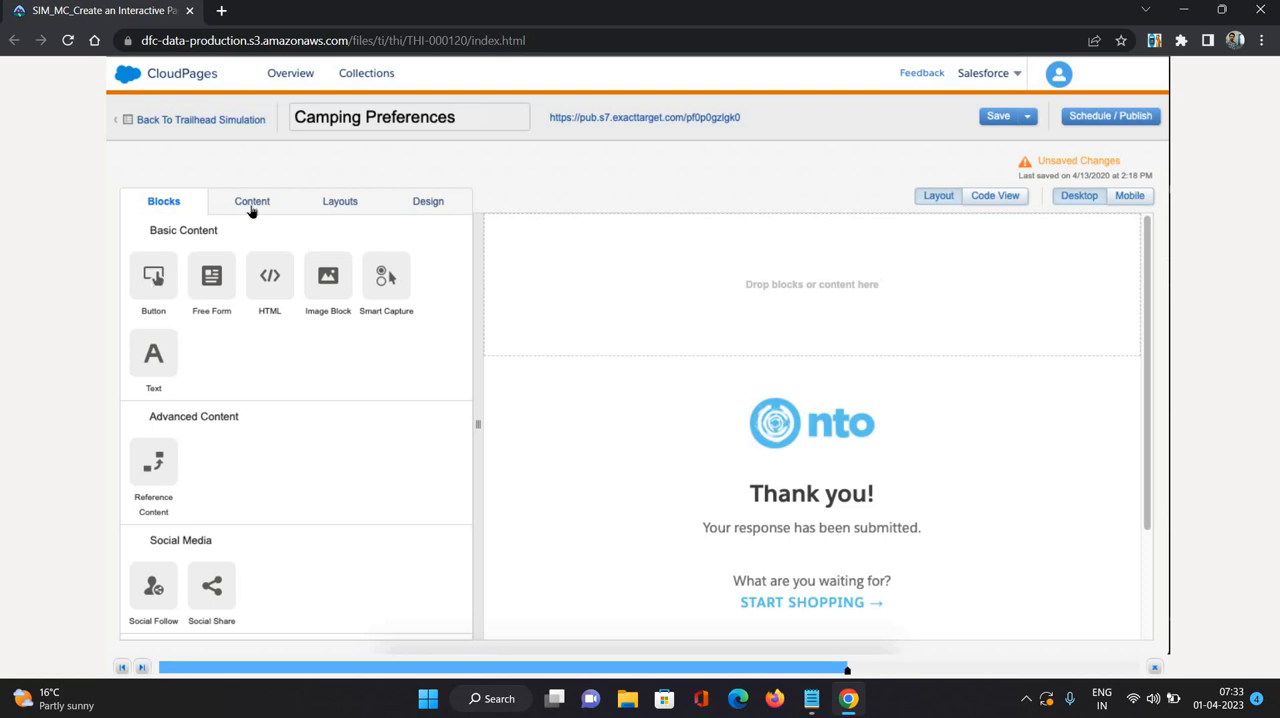
Step: Place the NTOheader.jpg banner image at the top of the page and finish editing
click(252, 201)
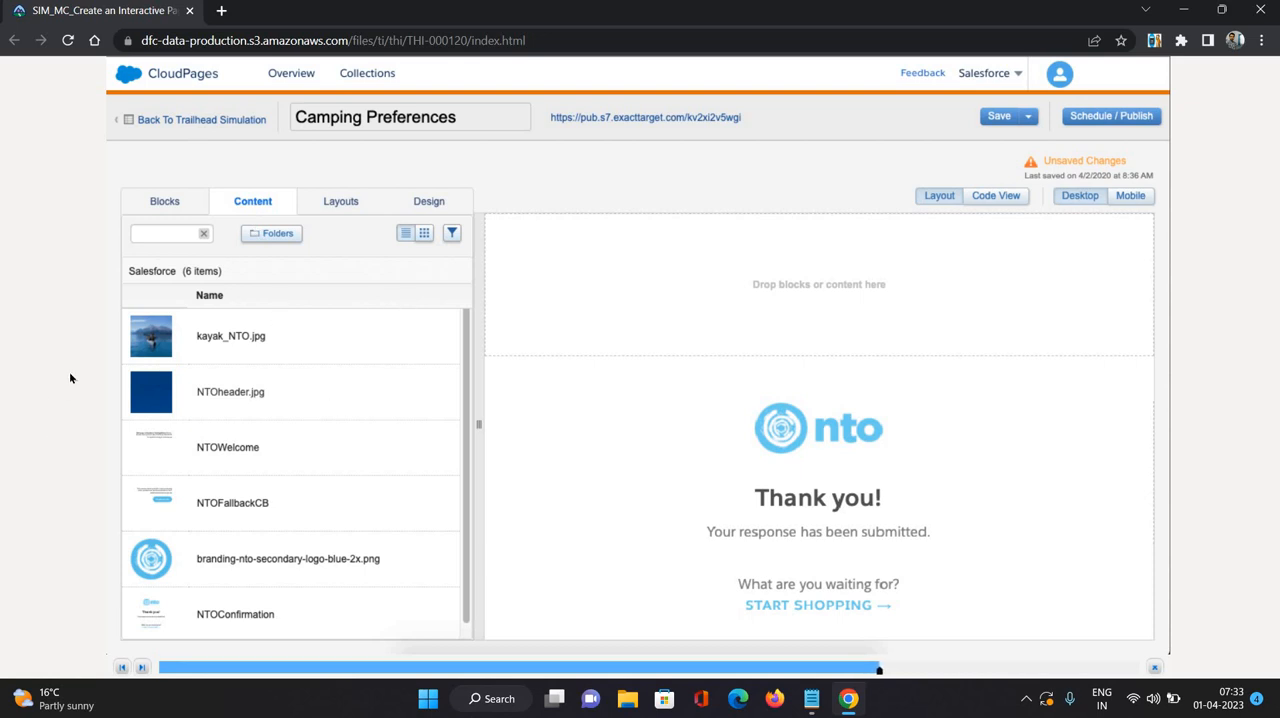
mouse_move(48, 350)
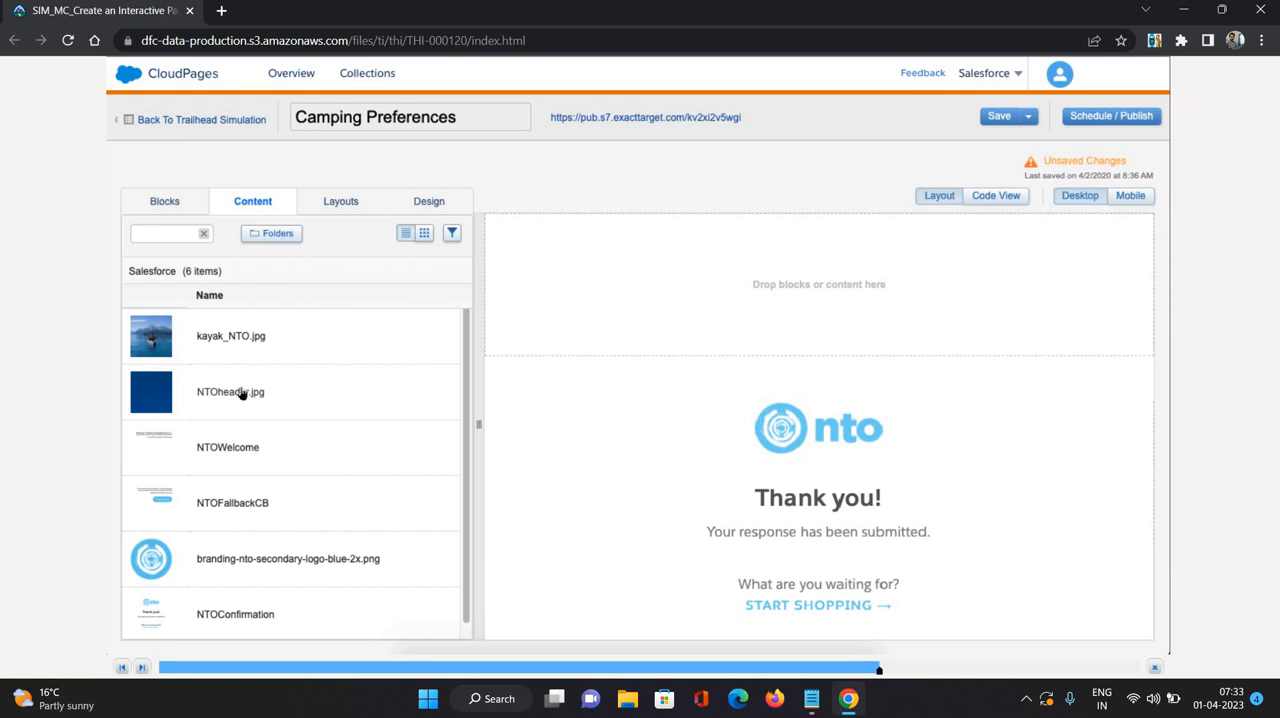
mouse_move(289, 395)
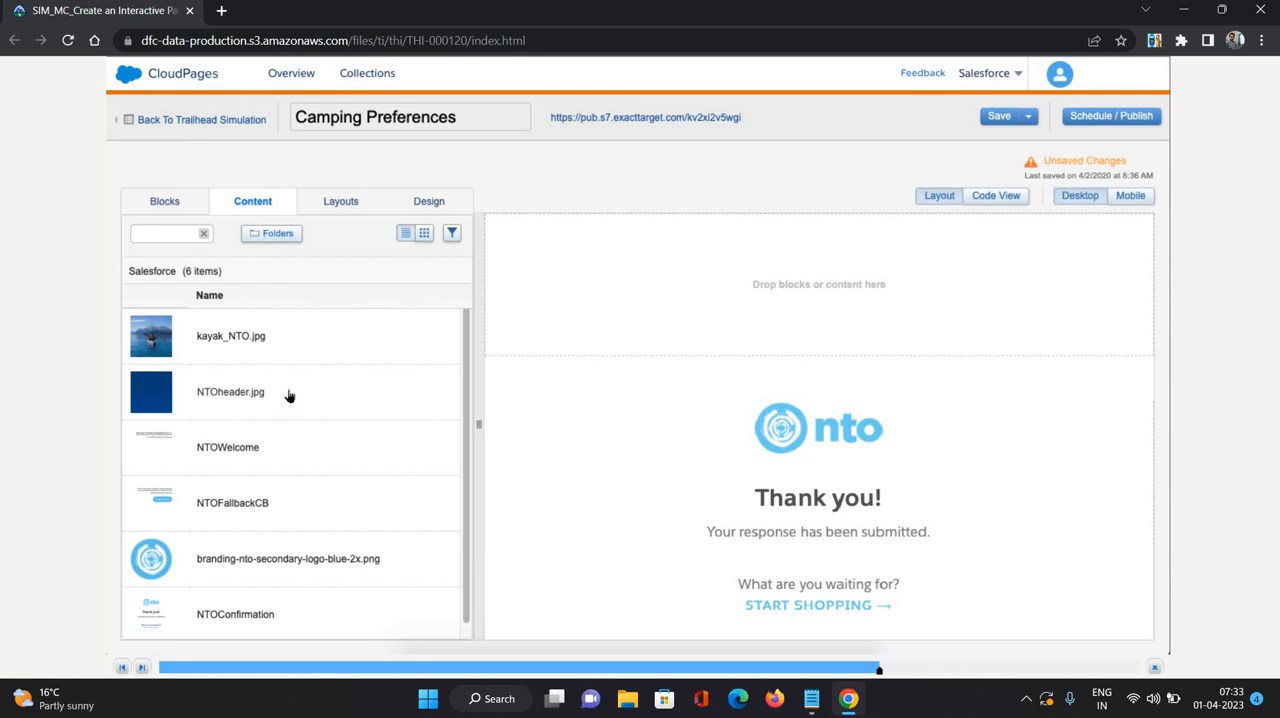
mouse_move(851, 248)
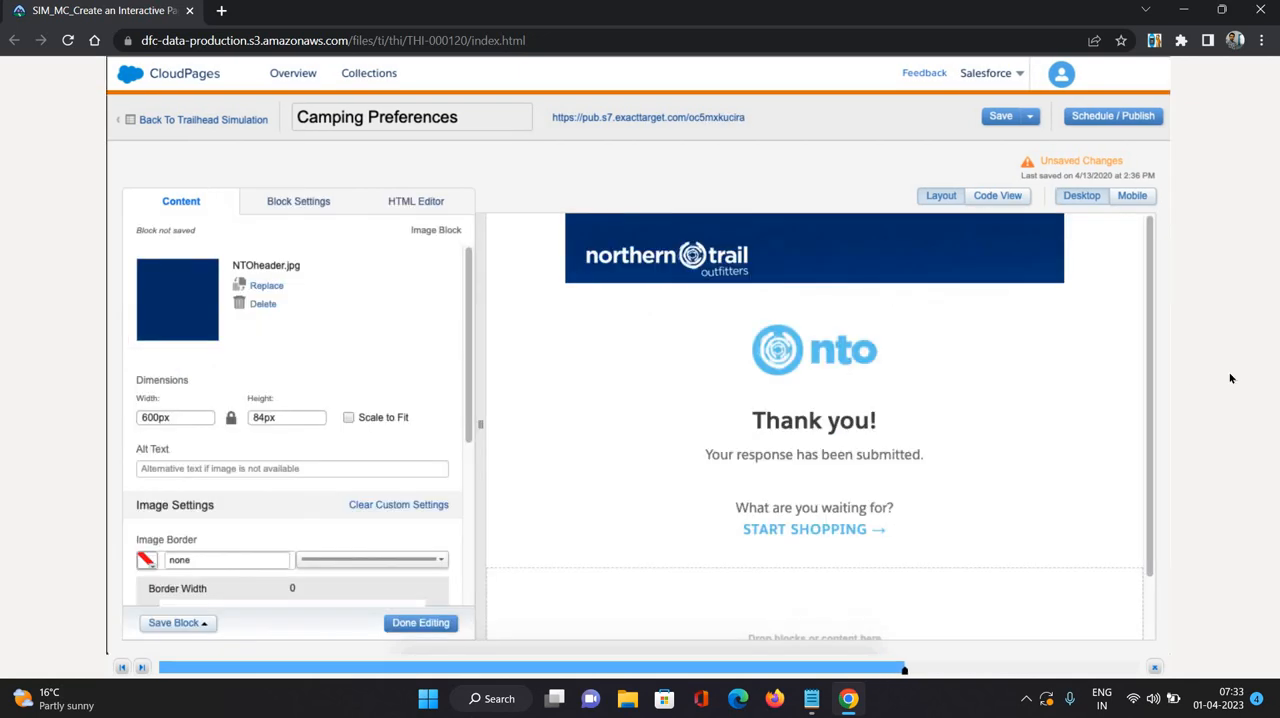
mouse_move(1053, 426)
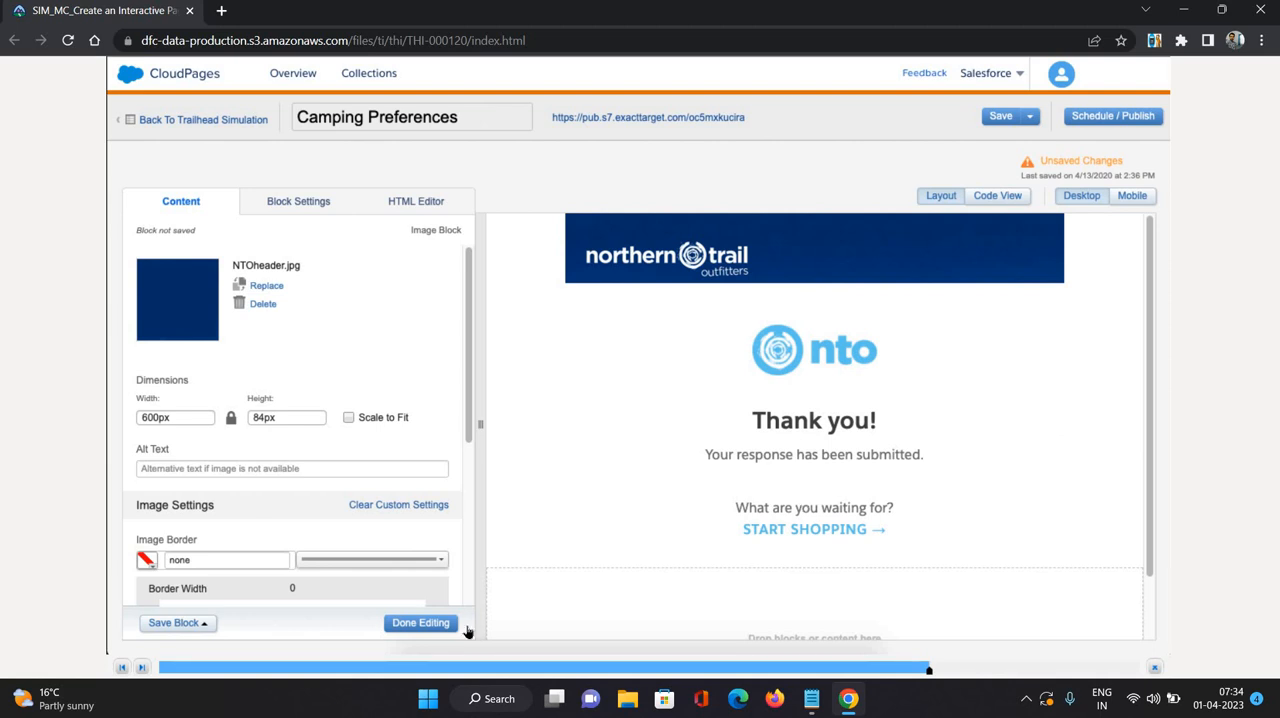
click(420, 622)
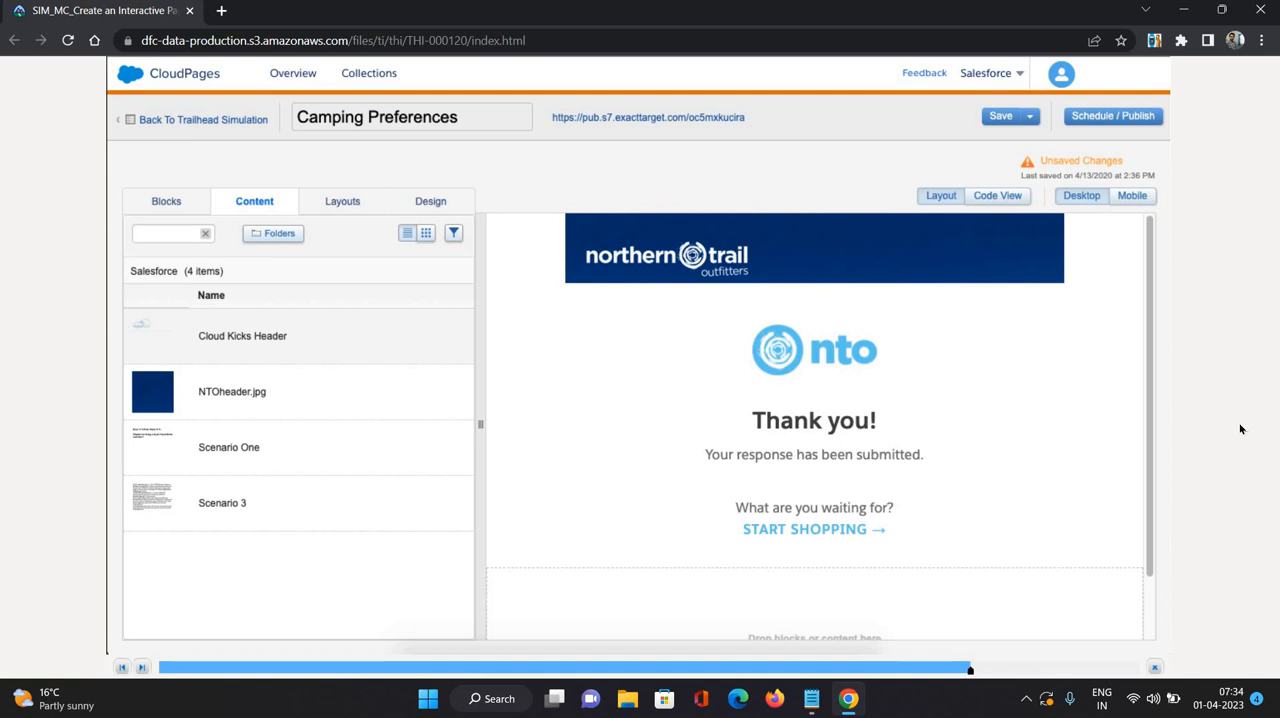
mouse_move(1076, 369)
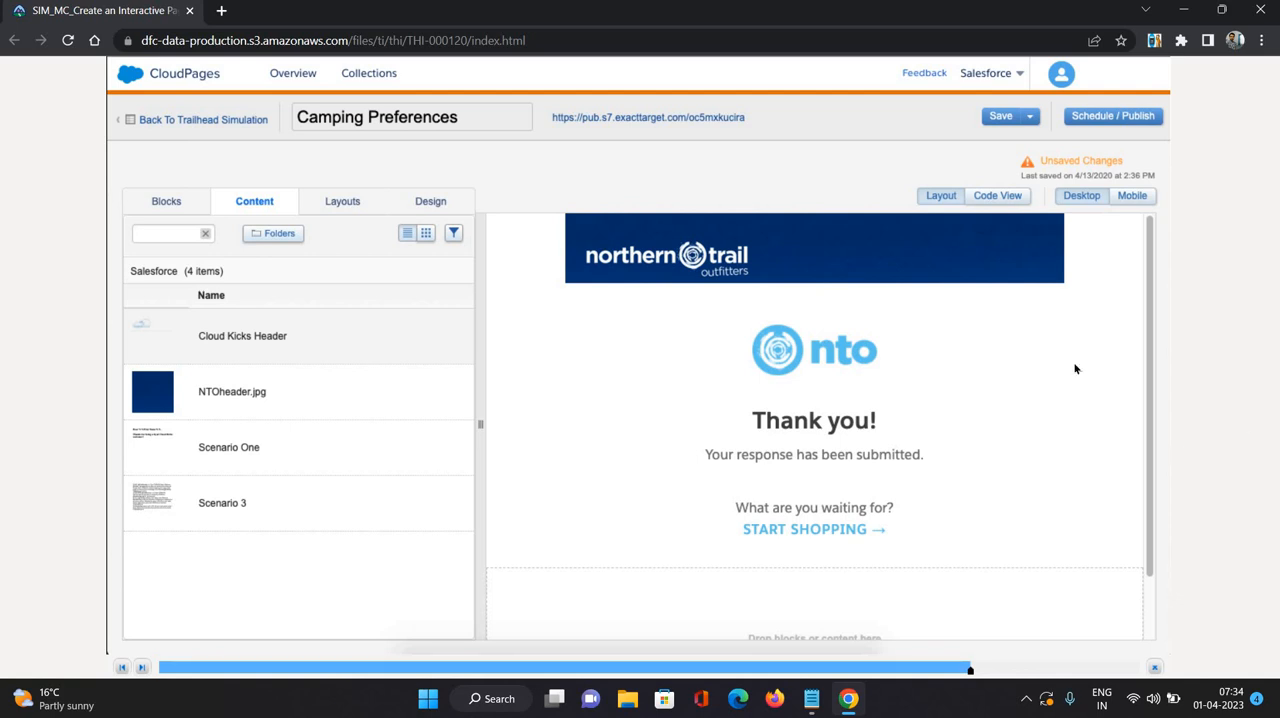
mouse_move(1006, 253)
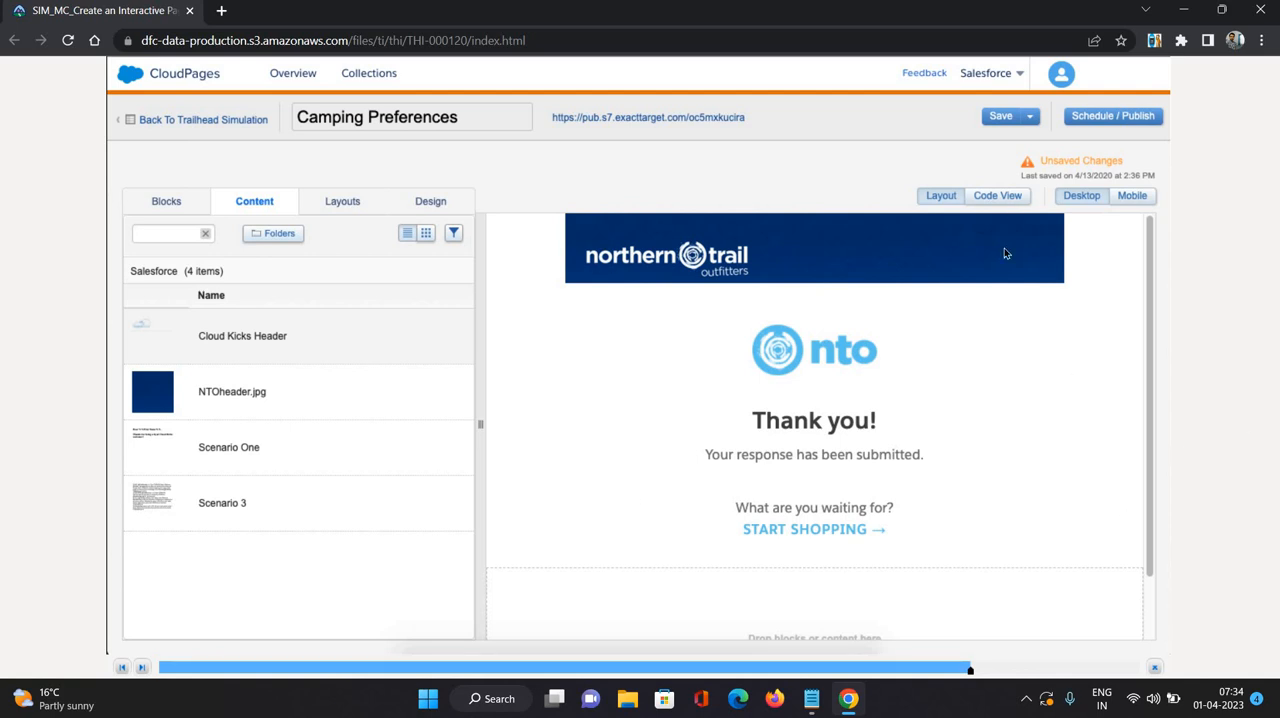
mouse_move(1150, 405)
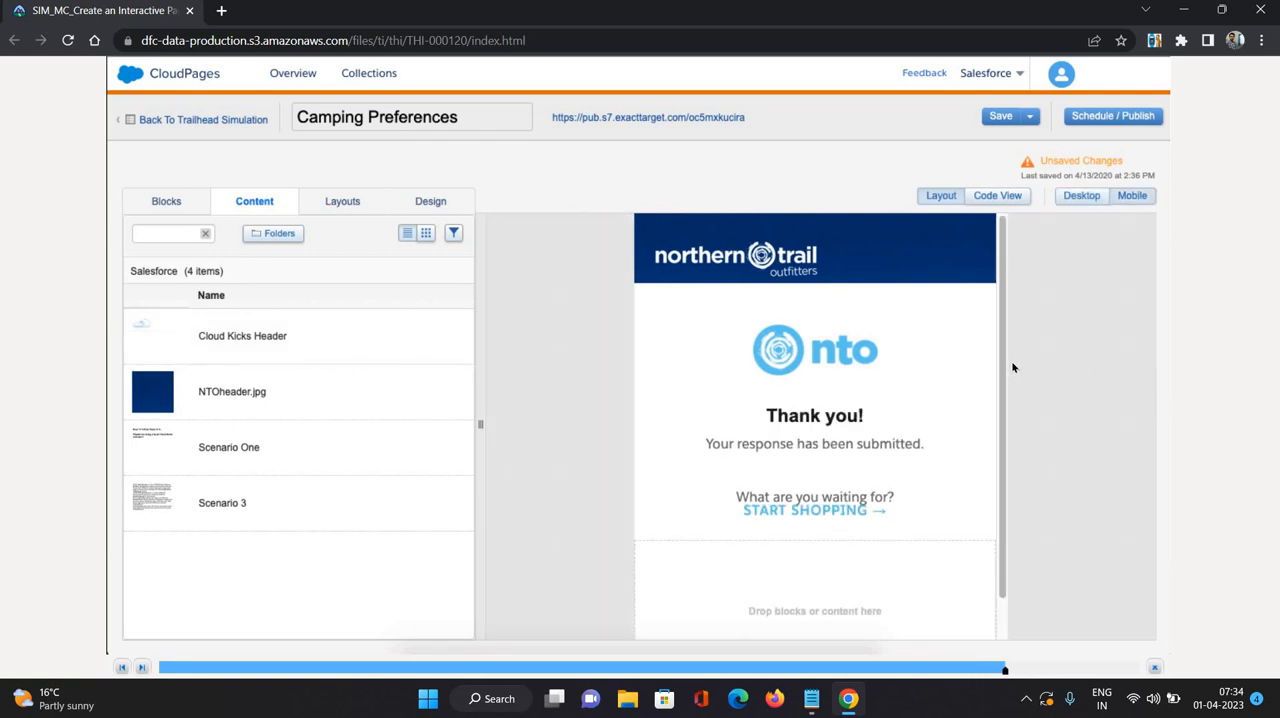
mouse_move(1135, 140)
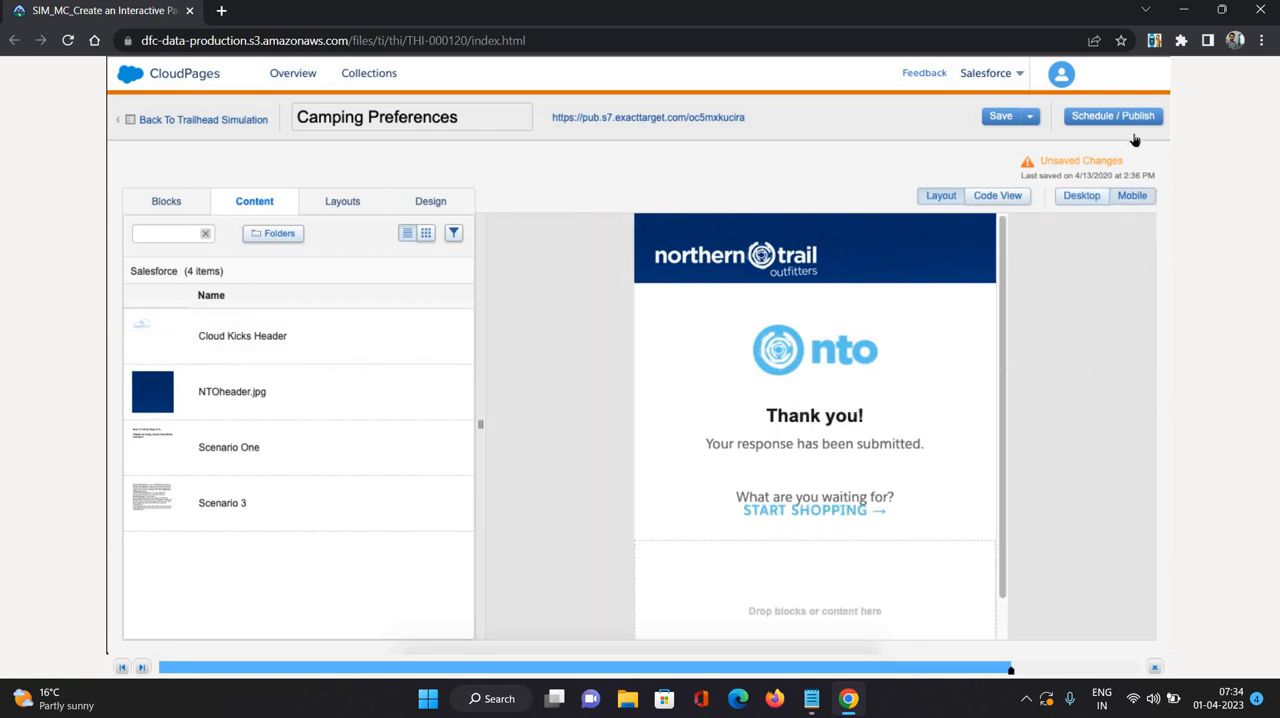
mouse_move(1113, 116)
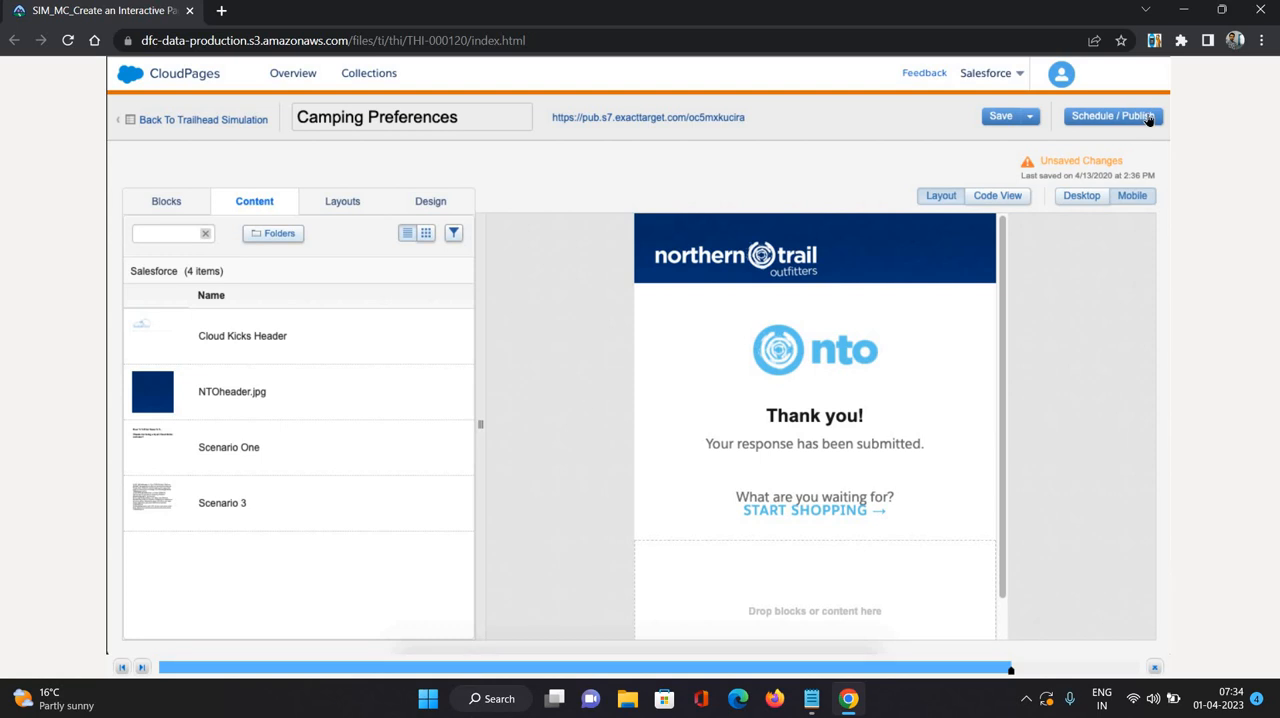
Step: Choose Publish Immediately in the Schedule / Publish options
click(1113, 115)
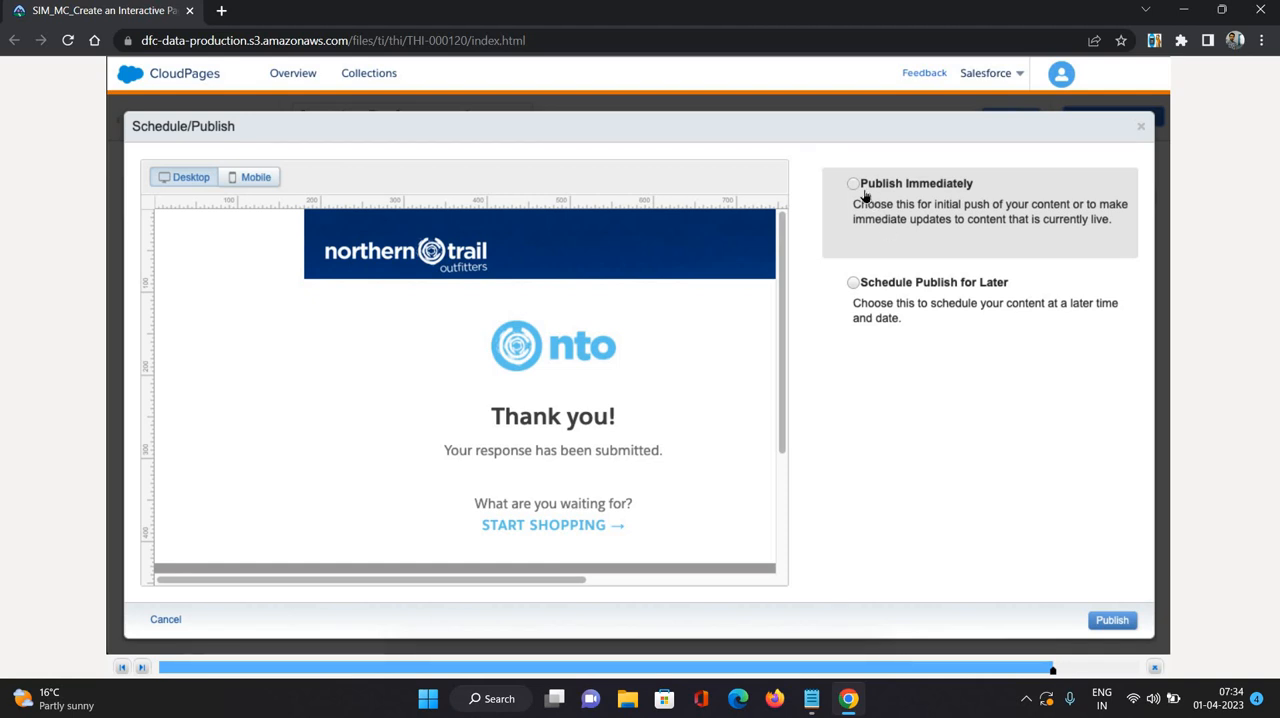
click(853, 183)
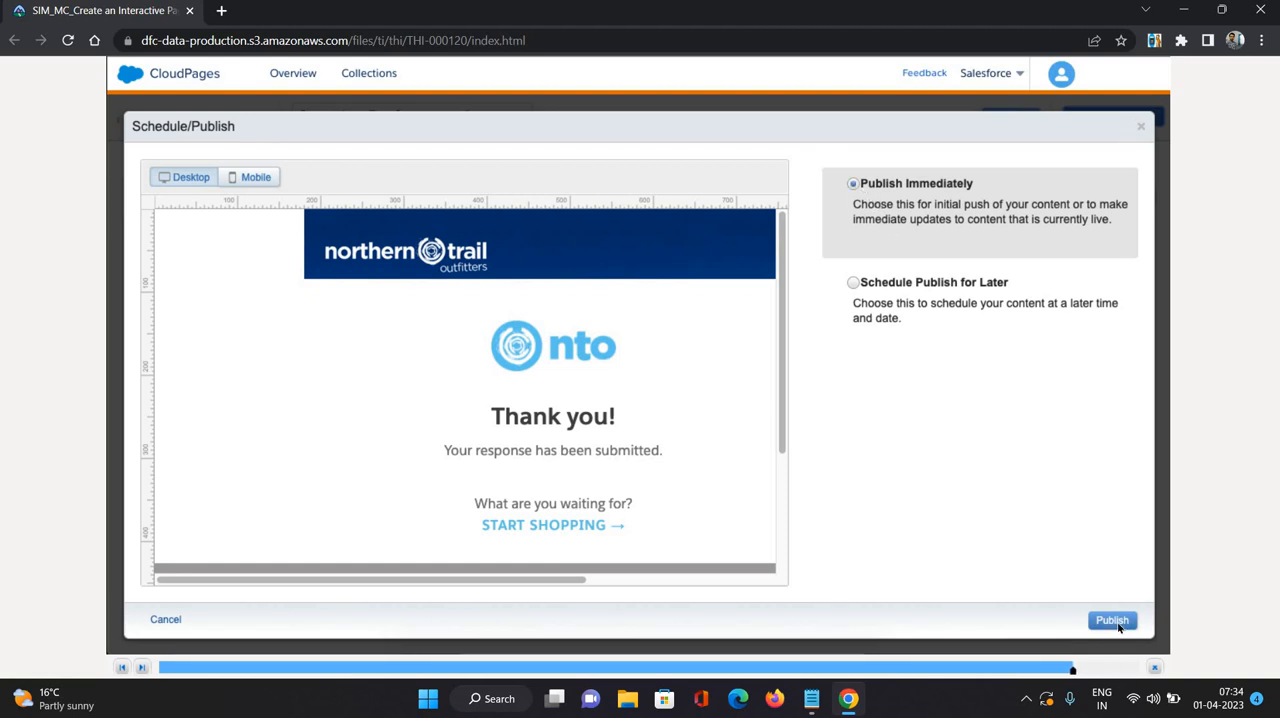